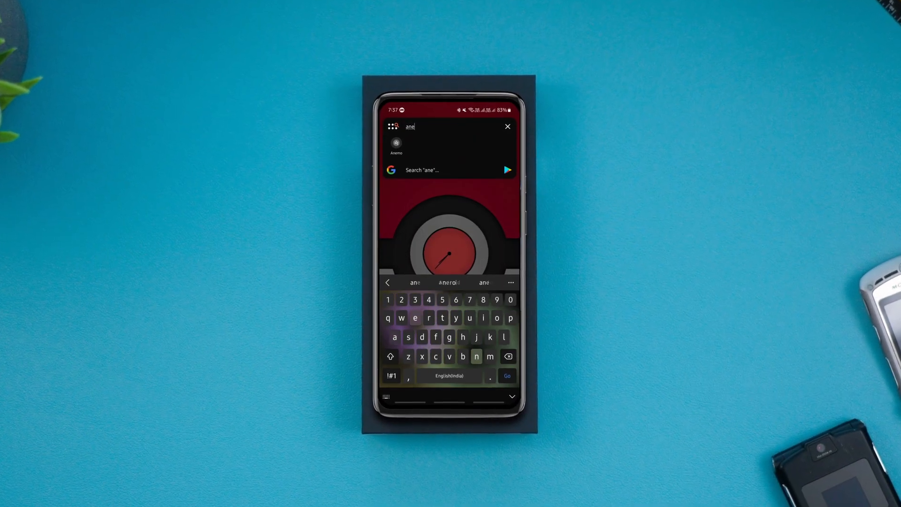
# Launch Anemo, switch to list view and open the Images category from the side drawer
pyautogui.click(397, 144)
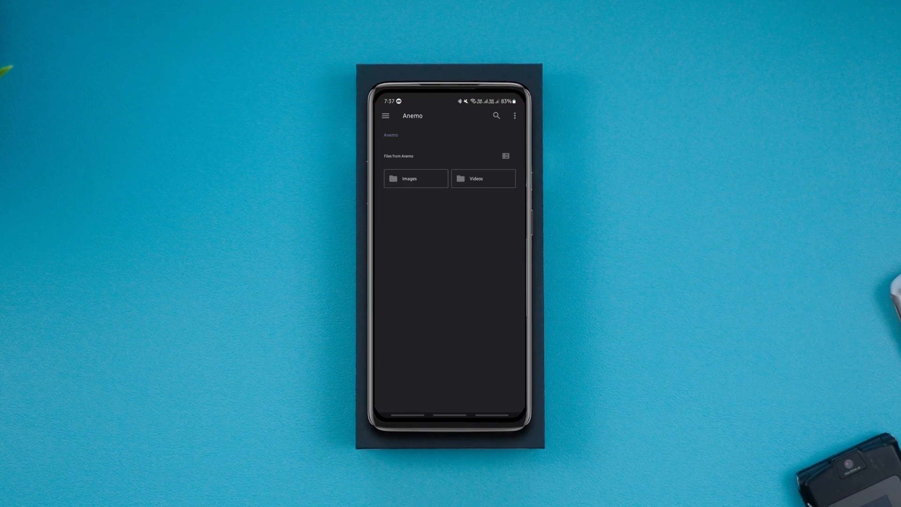
pyautogui.click(505, 156)
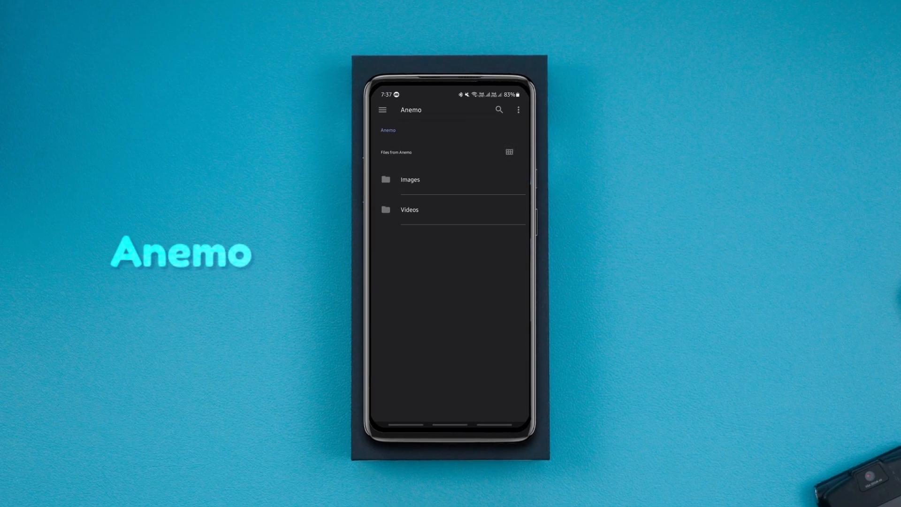
pyautogui.click(518, 110)
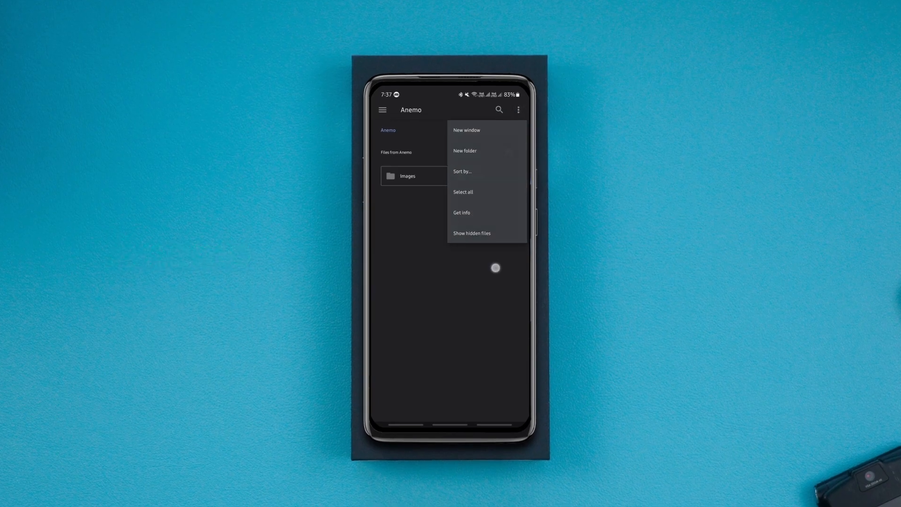
pyautogui.click(383, 110)
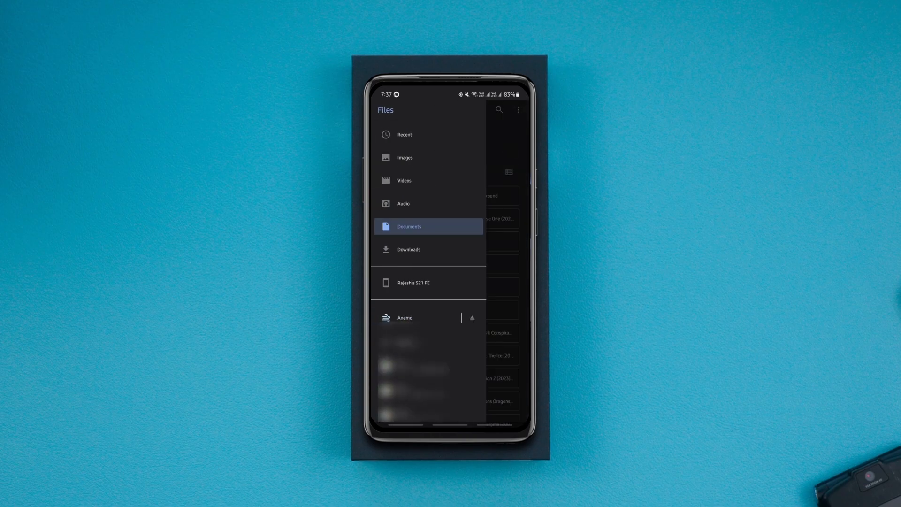
pyautogui.click(404, 158)
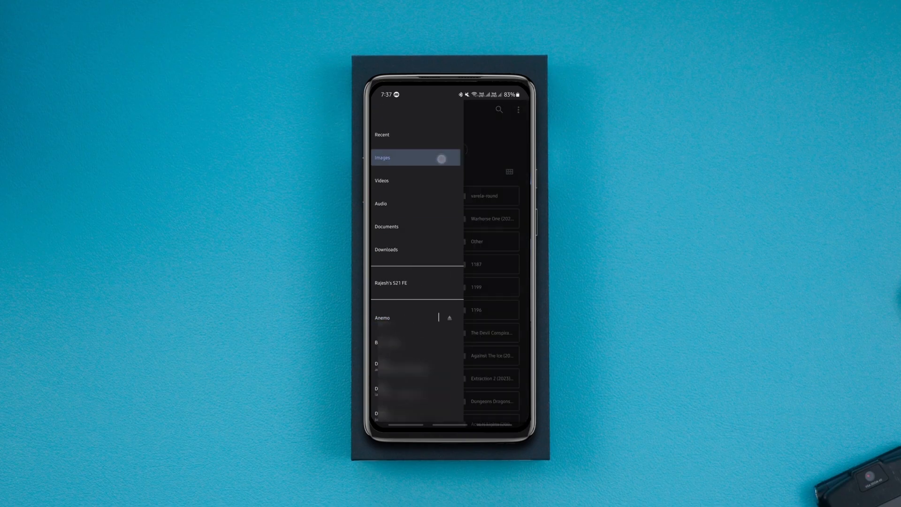
pyautogui.click(382, 158)
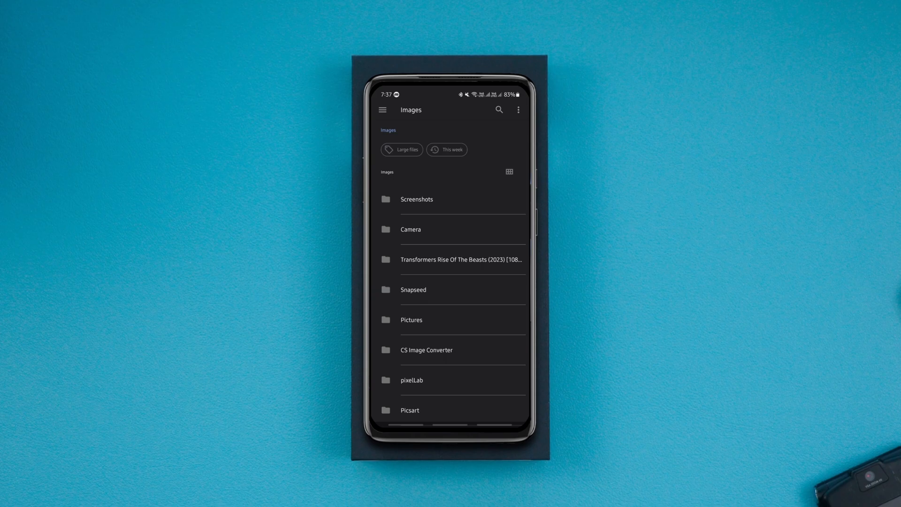
# In Anemo's app configuration, toggle storage lock, then set and confirm a new storage password
pyautogui.click(382, 110)
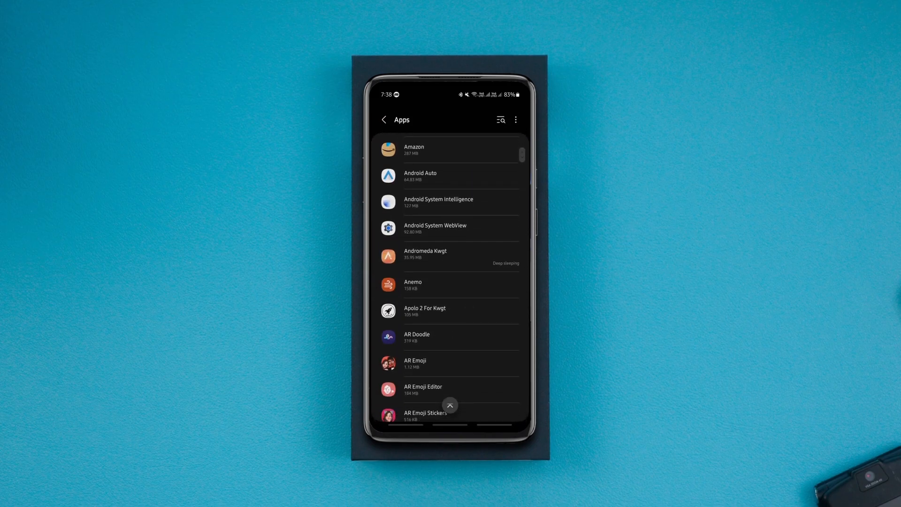
pyautogui.click(450, 284)
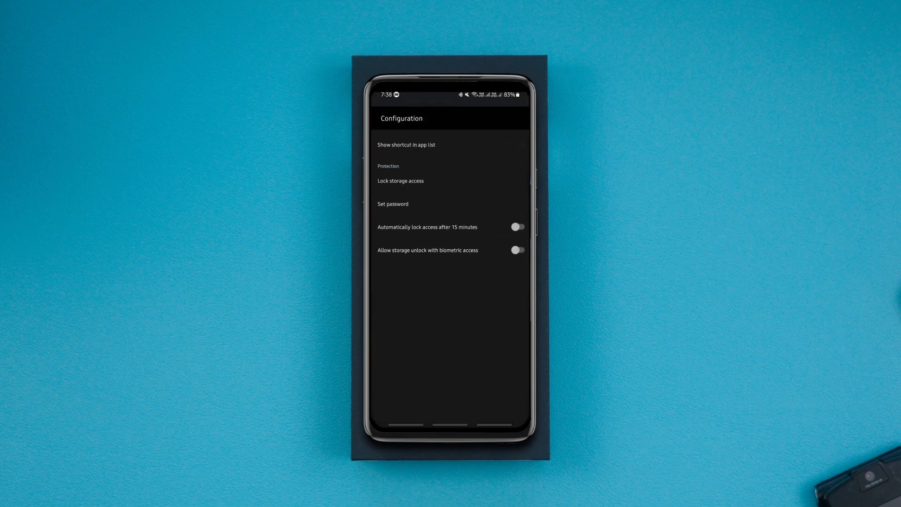
pyautogui.scroll(3)
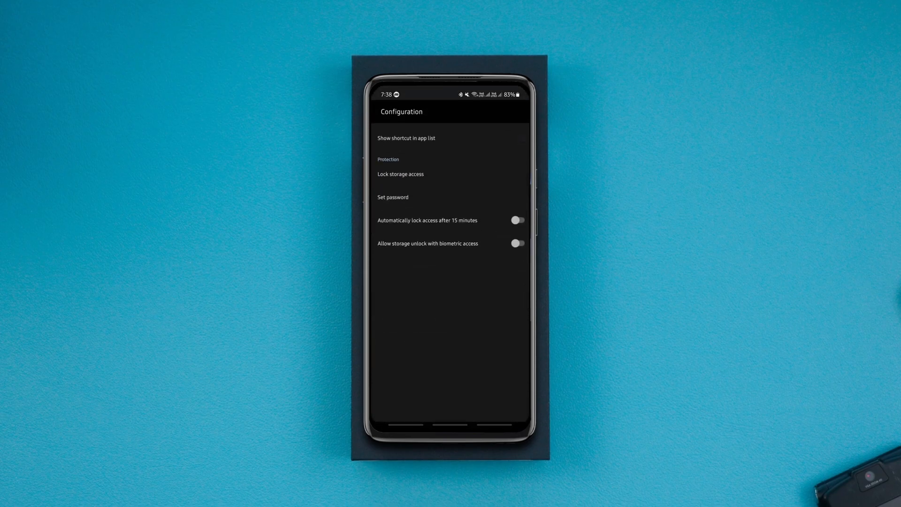
pyautogui.click(400, 175)
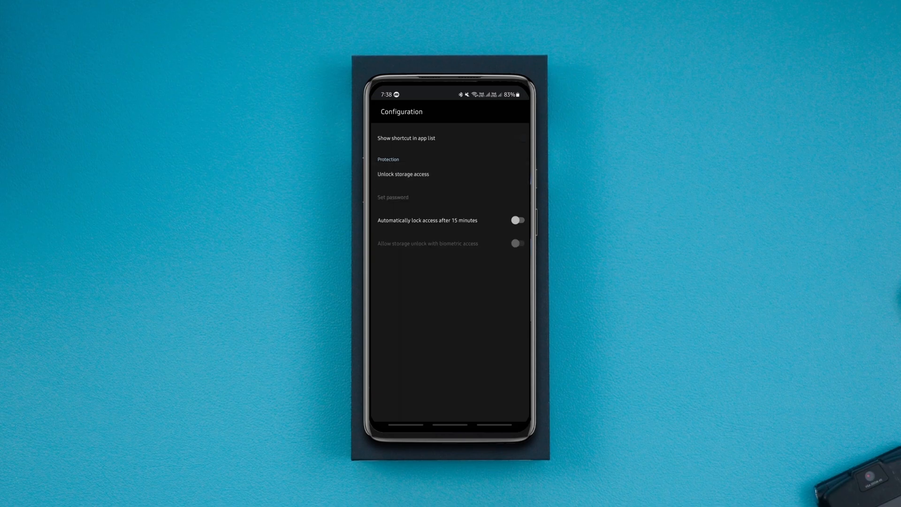
pyautogui.click(454, 176)
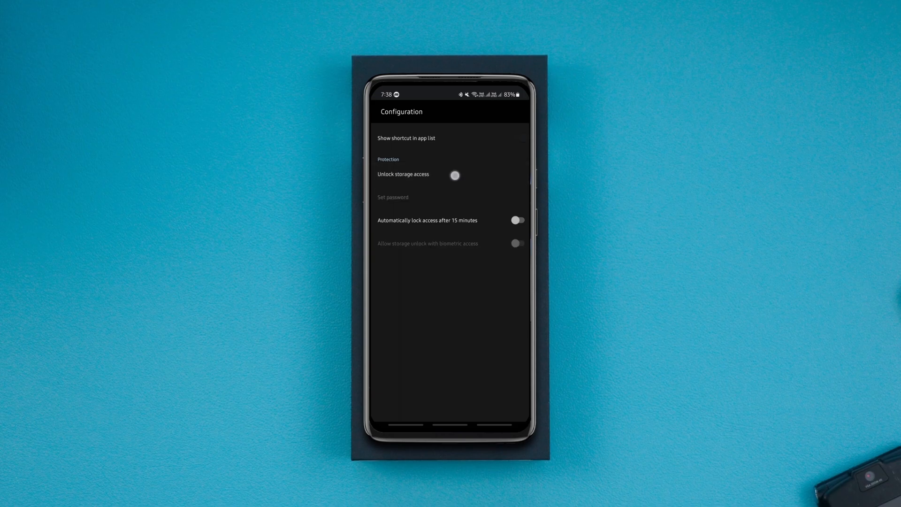
pyautogui.click(454, 174)
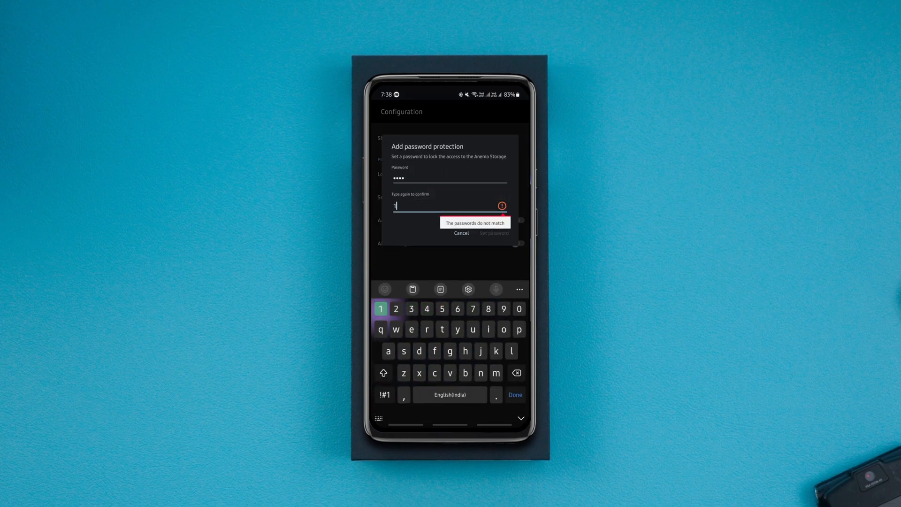
pyautogui.click(462, 234)
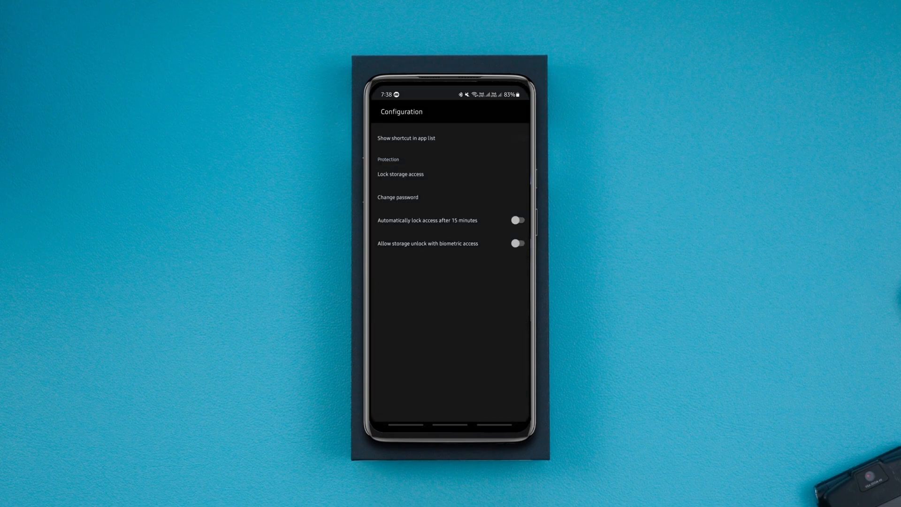
# Relaunch Anemo from launcher search and submit the password to unlock its storage
pyautogui.click(517, 219)
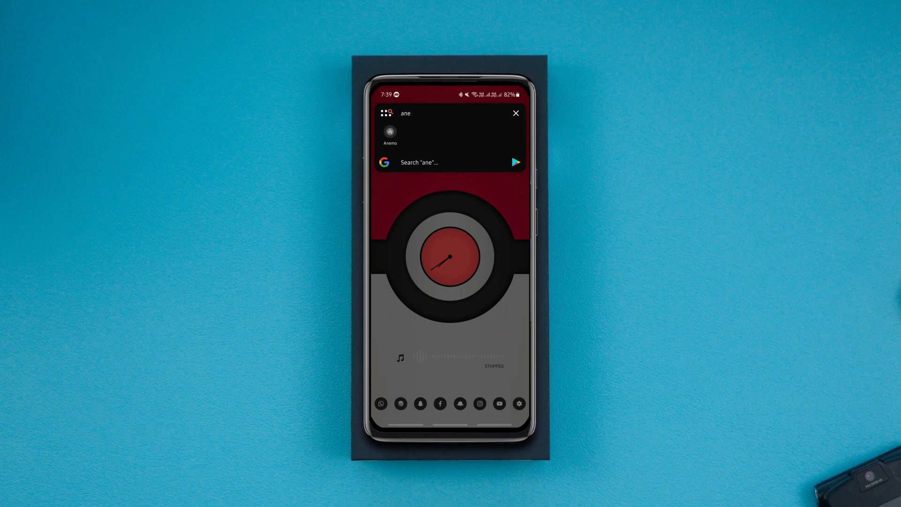
pyautogui.click(389, 135)
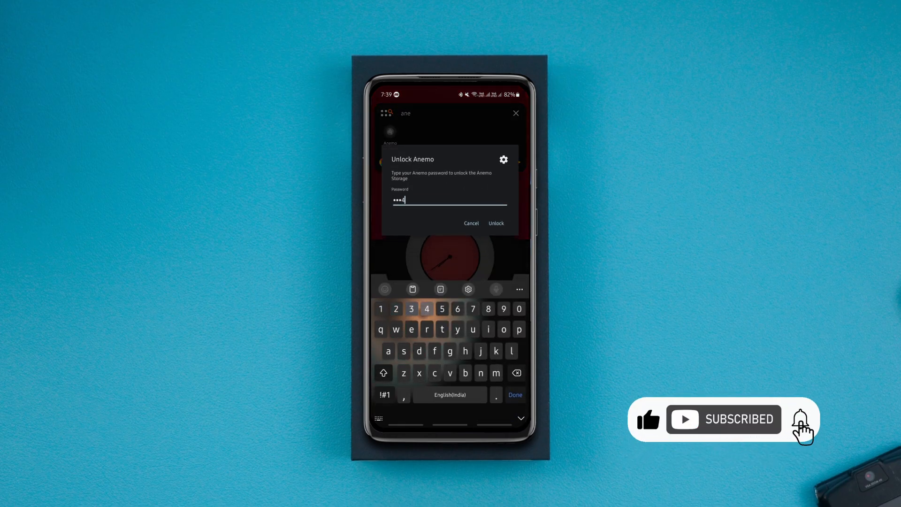
pyautogui.click(496, 223)
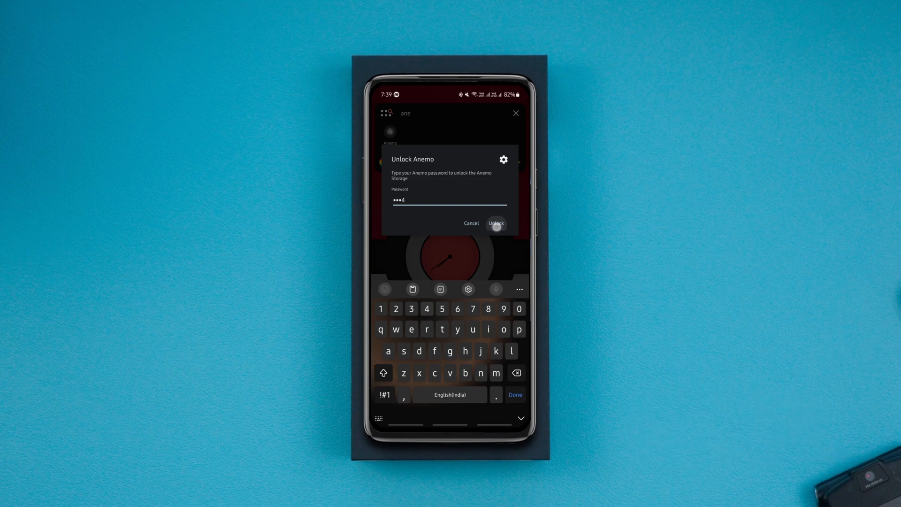
pyautogui.click(496, 224)
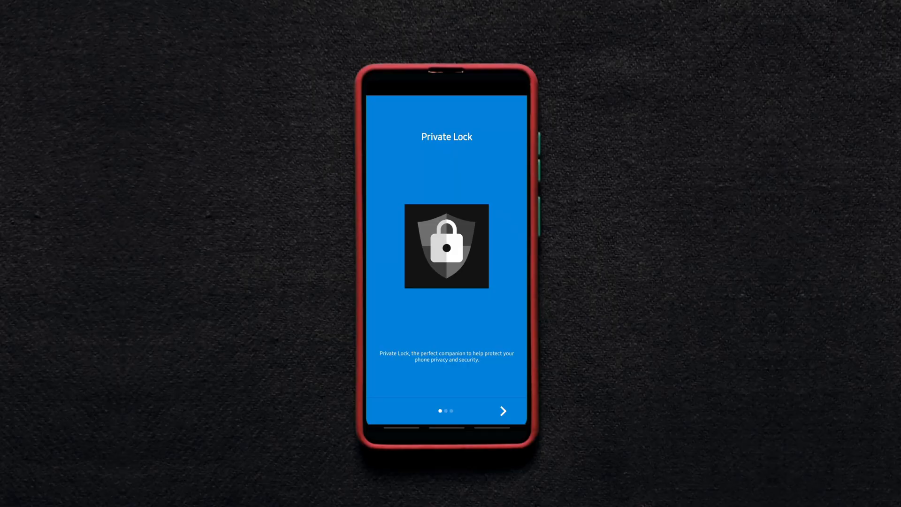
# Page through Private Lock's intro to Done, then relaunch it by searching 'priv'
pyautogui.click(502, 411)
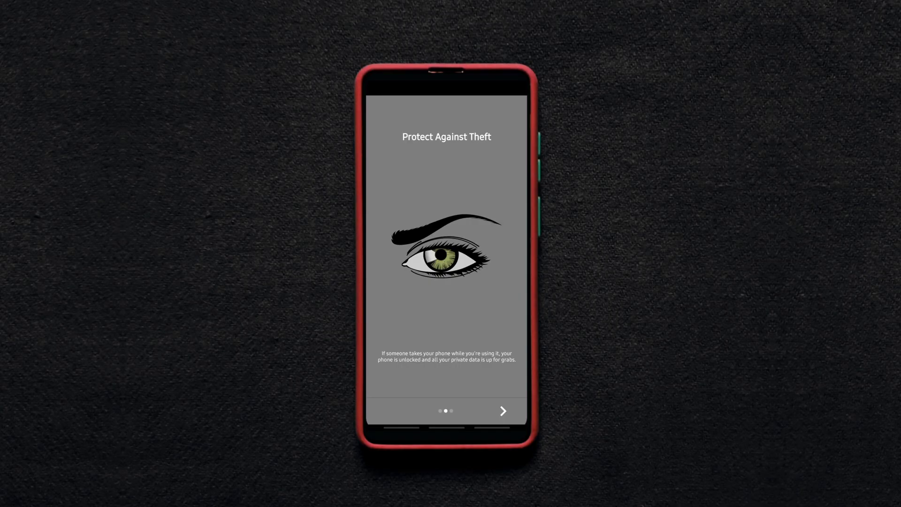
pyautogui.click(501, 410)
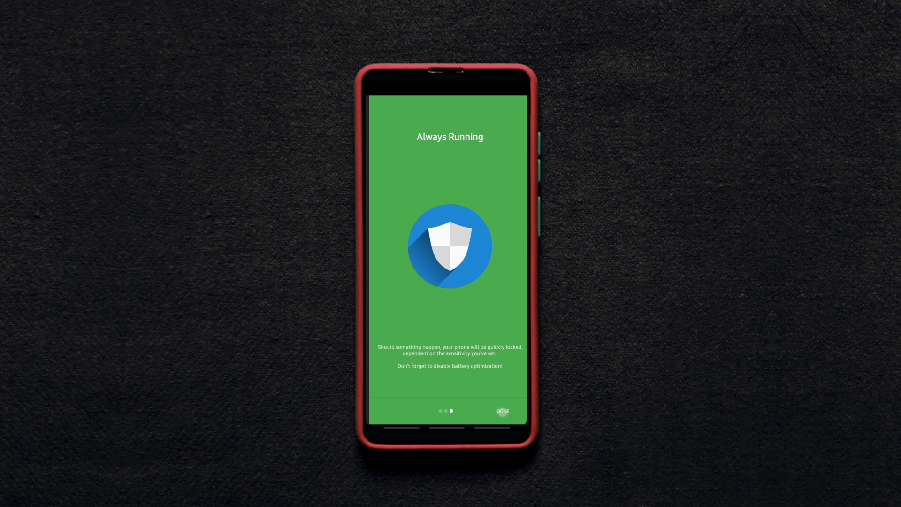
pyautogui.click(503, 411)
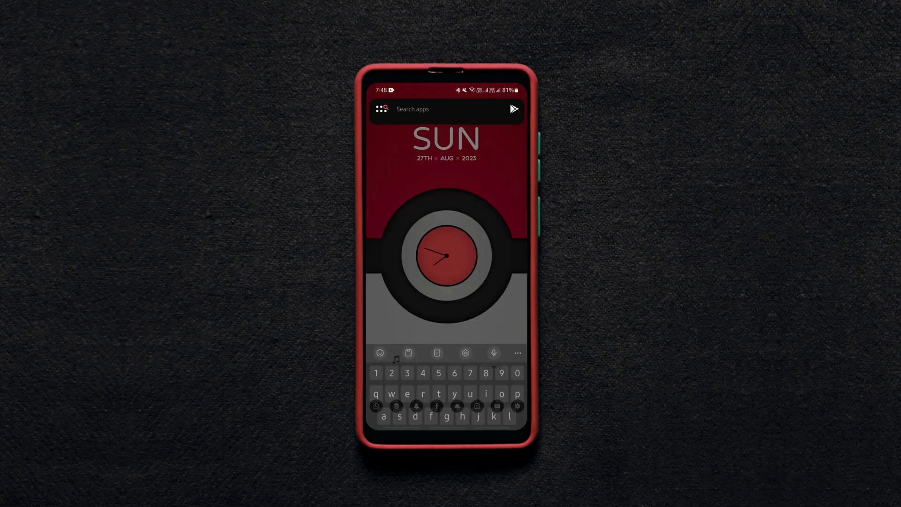
pyautogui.write('priv')
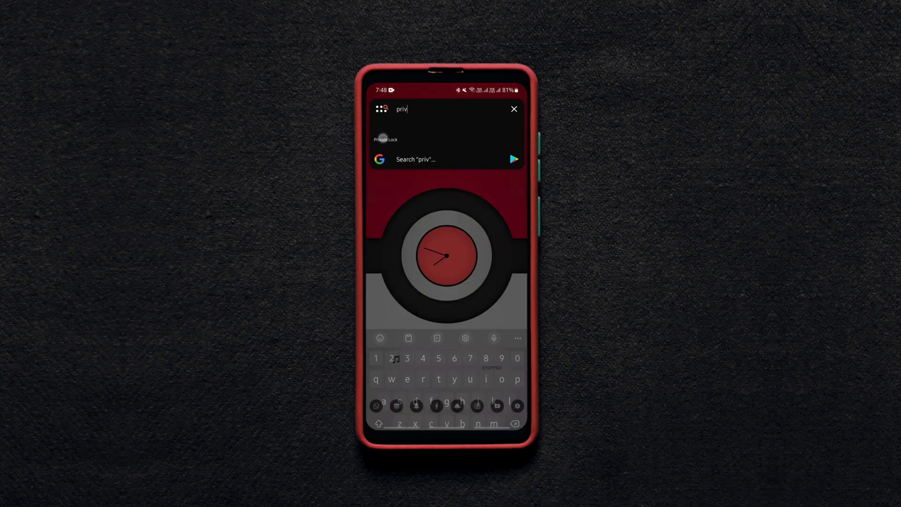
pyautogui.click(386, 139)
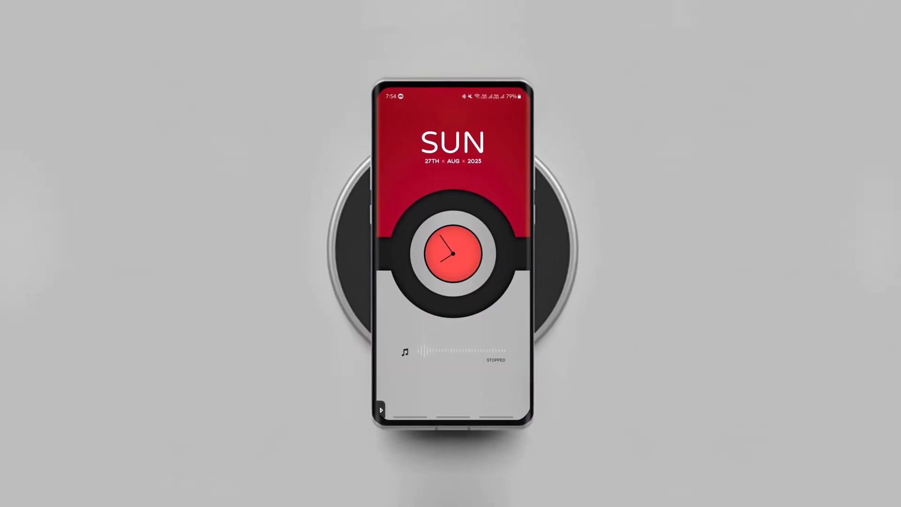
# Reveal the Smart Dock bar and open the Smart Dock settings page
pyautogui.click(381, 410)
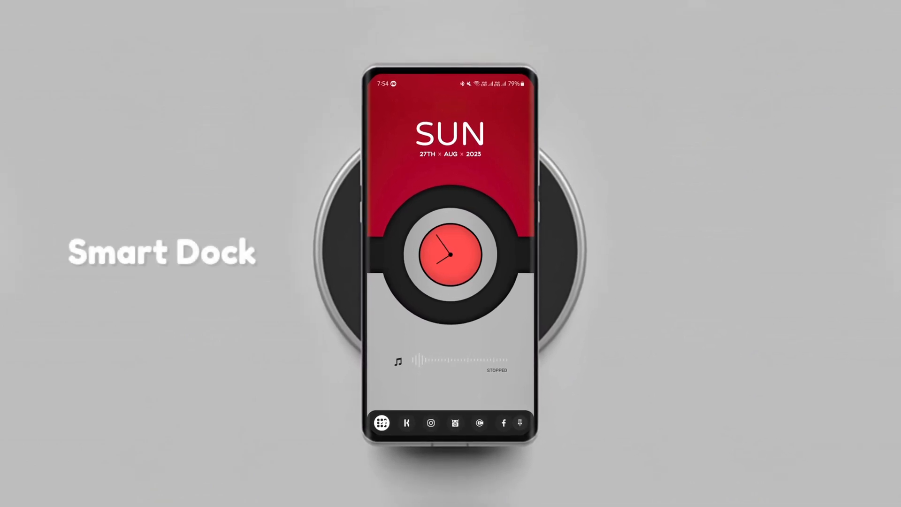
pyautogui.click(382, 424)
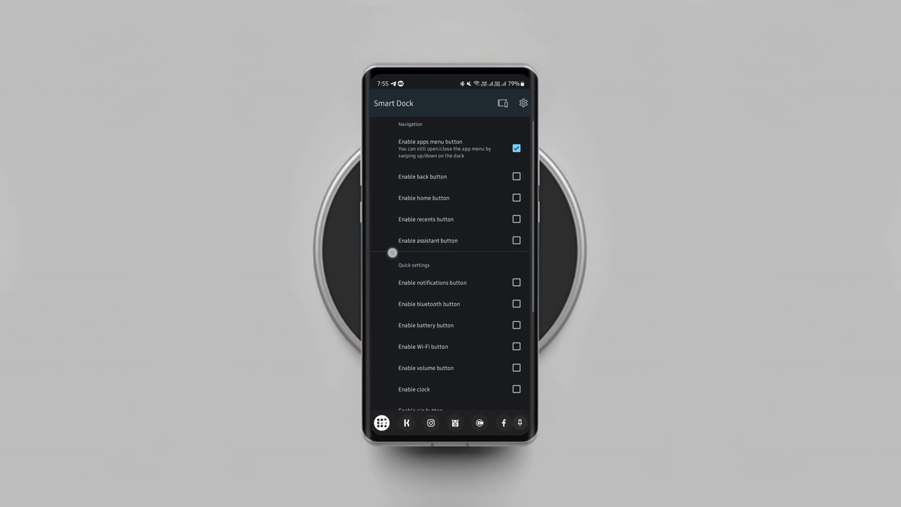
# Turn off the dock's notifications button and set the dock theme to Material U
pyautogui.scroll(-3)
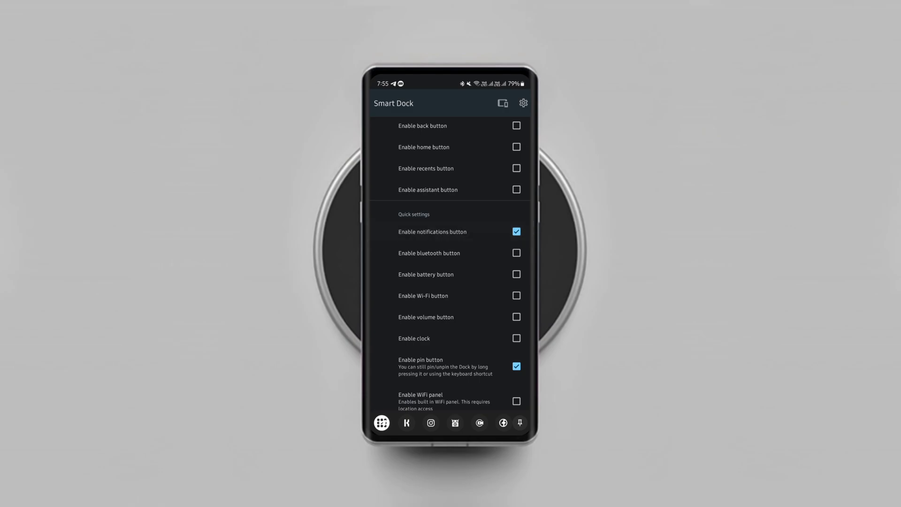
pyautogui.click(516, 232)
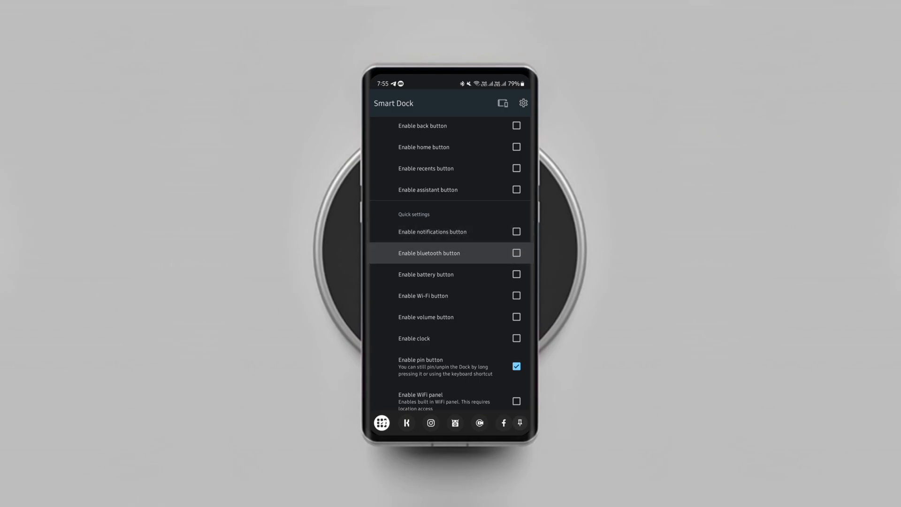
pyautogui.scroll(-3)
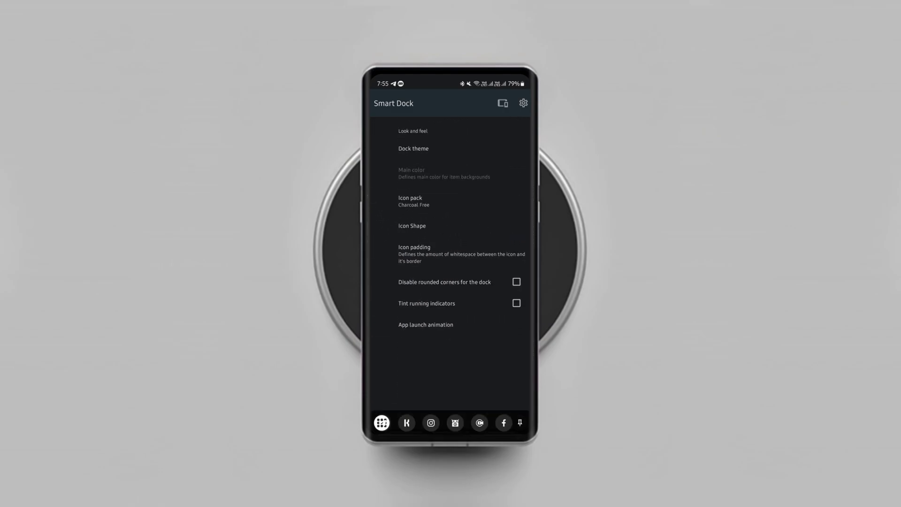
pyautogui.click(413, 149)
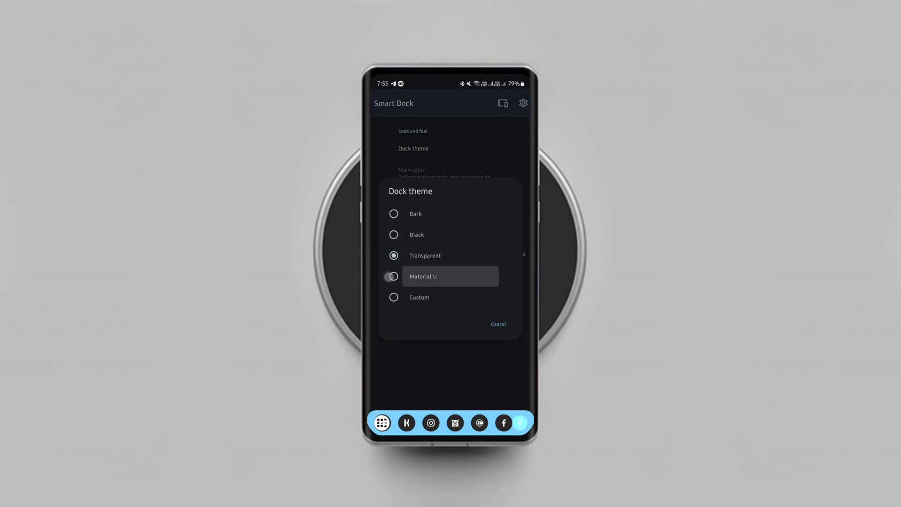
pyautogui.click(394, 276)
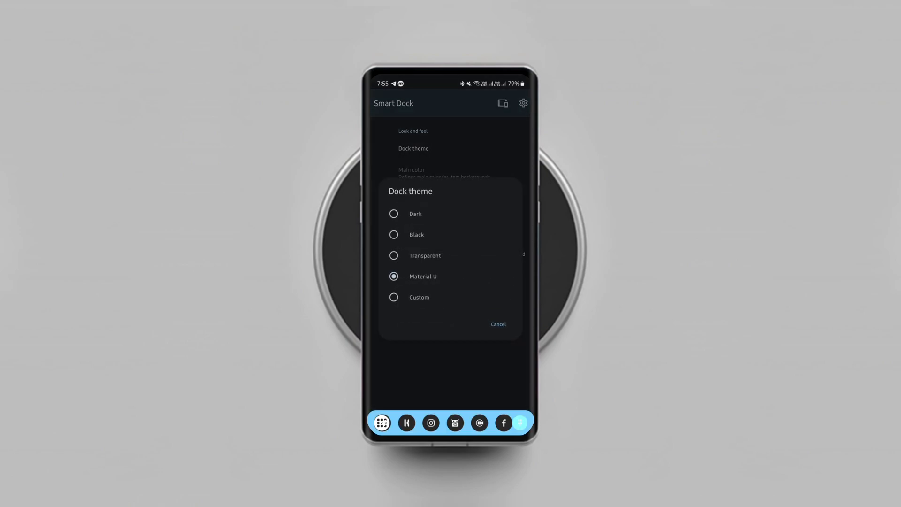
pyautogui.click(497, 324)
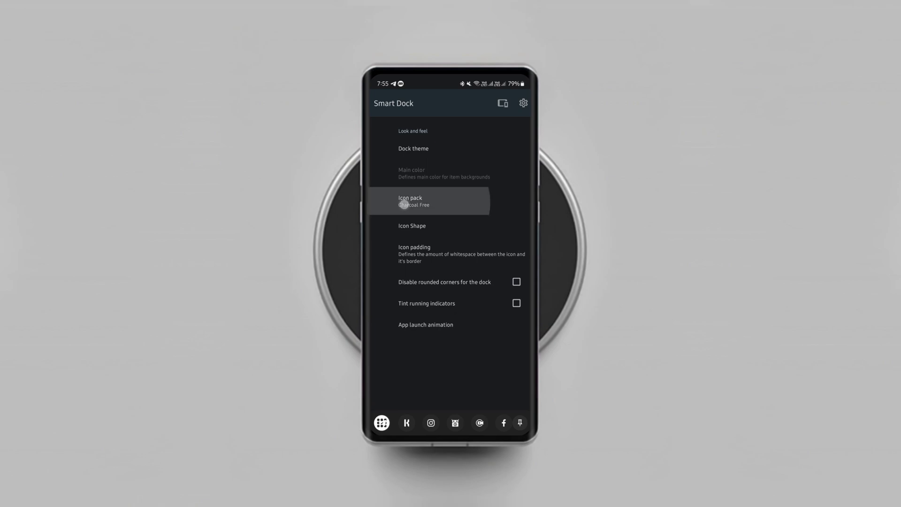
pyautogui.click(428, 201)
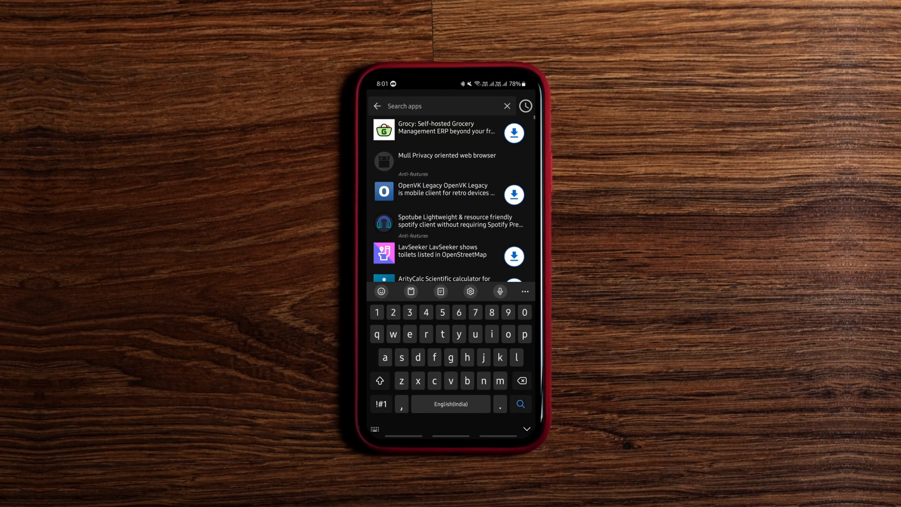
# Search 'extirp', review Extirpater's full store description, and launch the installed app
pyautogui.write('extirp')
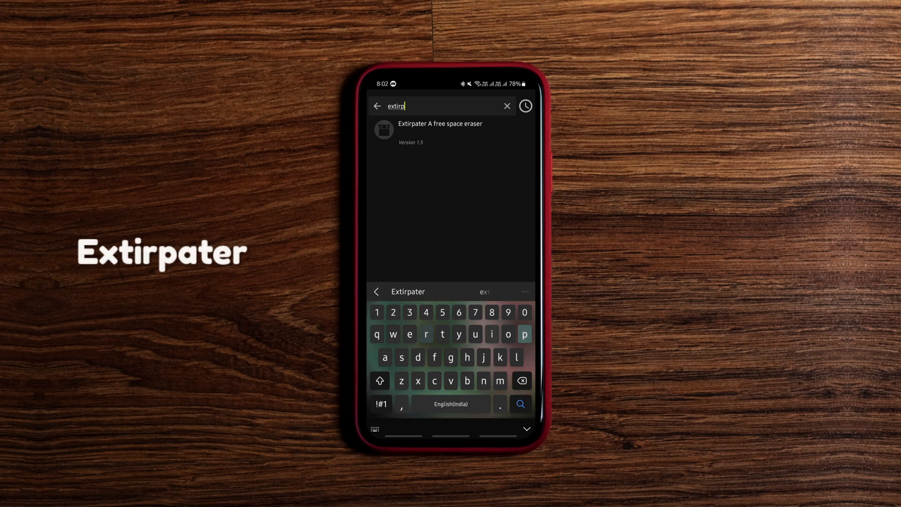
pyautogui.click(439, 128)
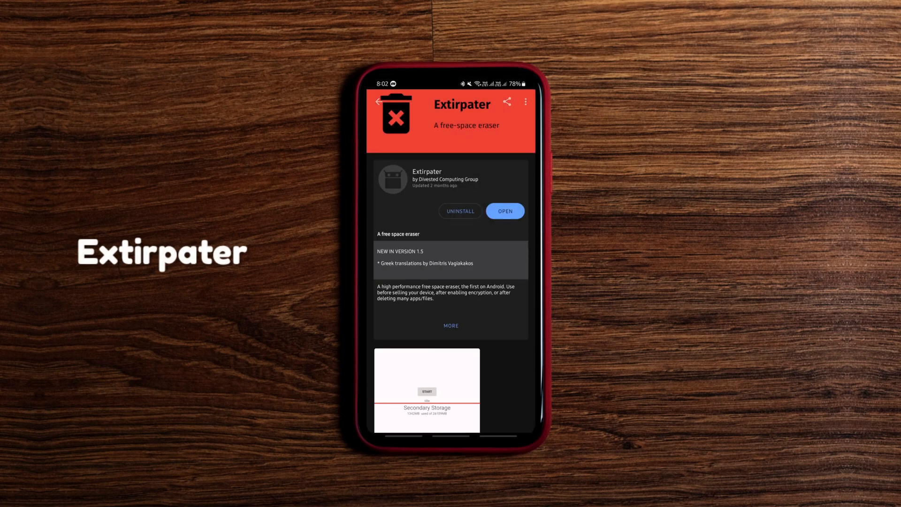
pyautogui.click(452, 326)
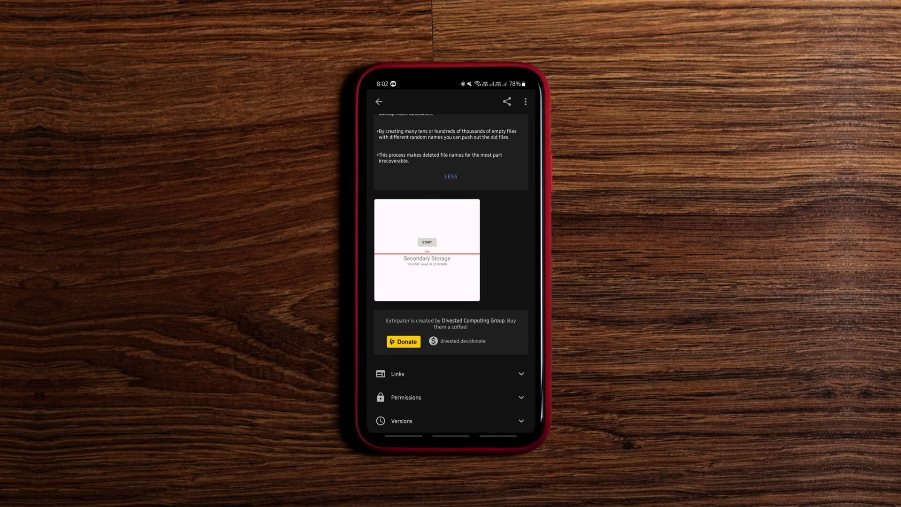
pyautogui.scroll(3)
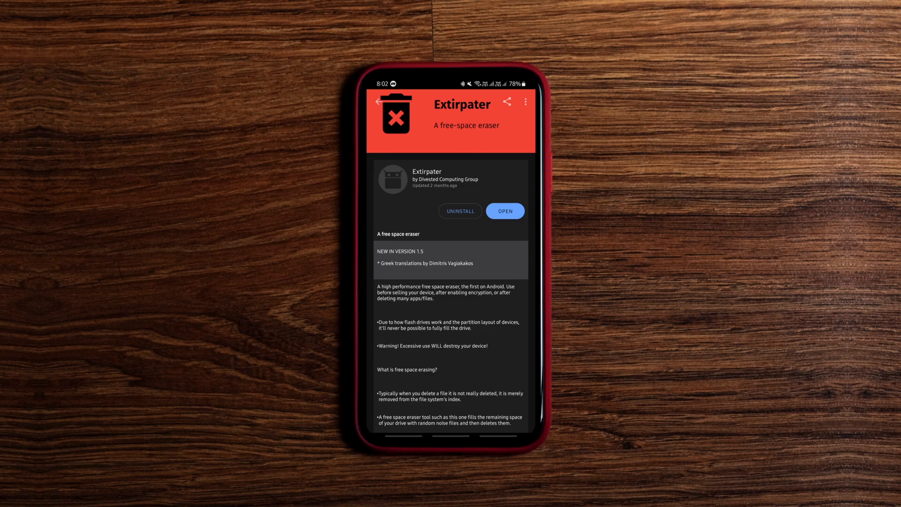
pyautogui.click(505, 211)
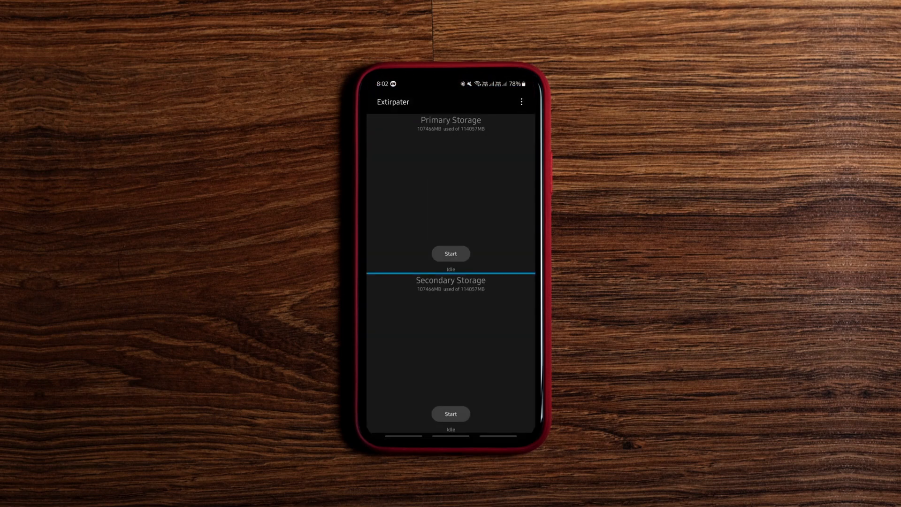
pyautogui.click(521, 101)
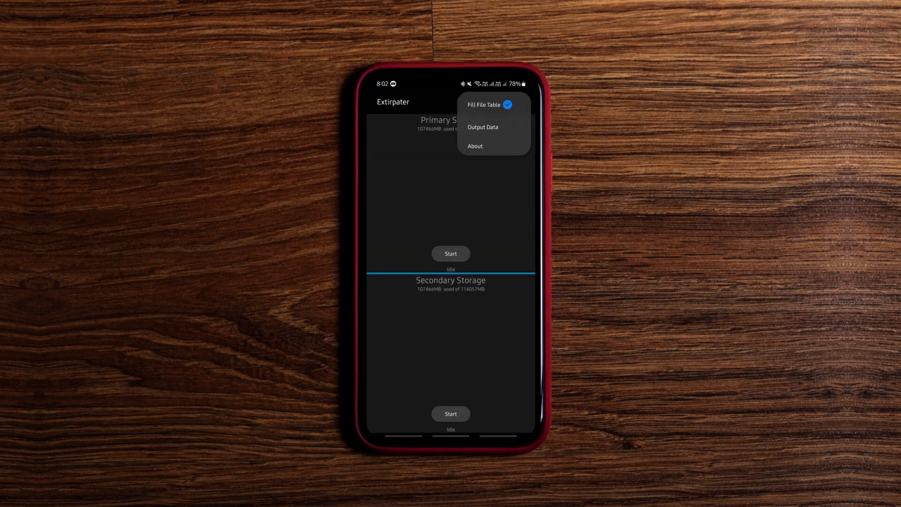
pyautogui.click(481, 127)
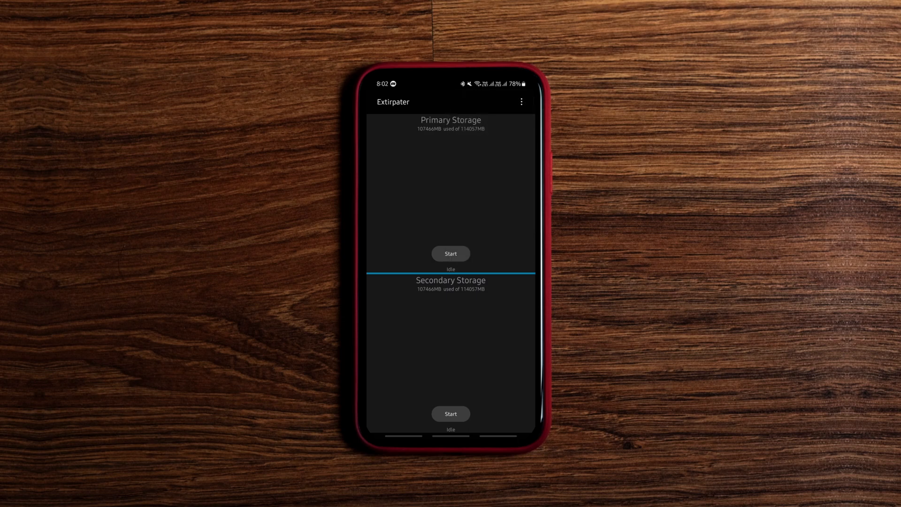
pyautogui.click(450, 254)
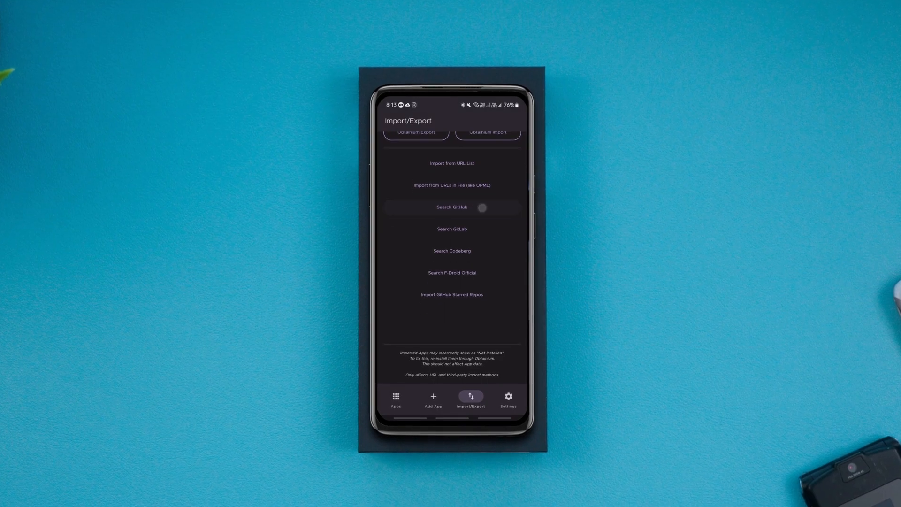
# Show Obtainium's tracked apps list, then move to the FilmPlus download page in the browser
pyautogui.scroll(3)
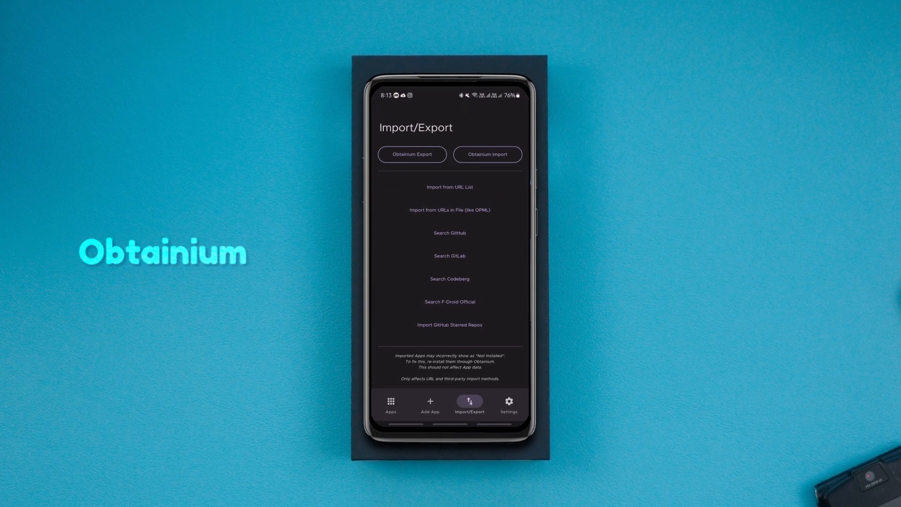
pyautogui.click(391, 403)
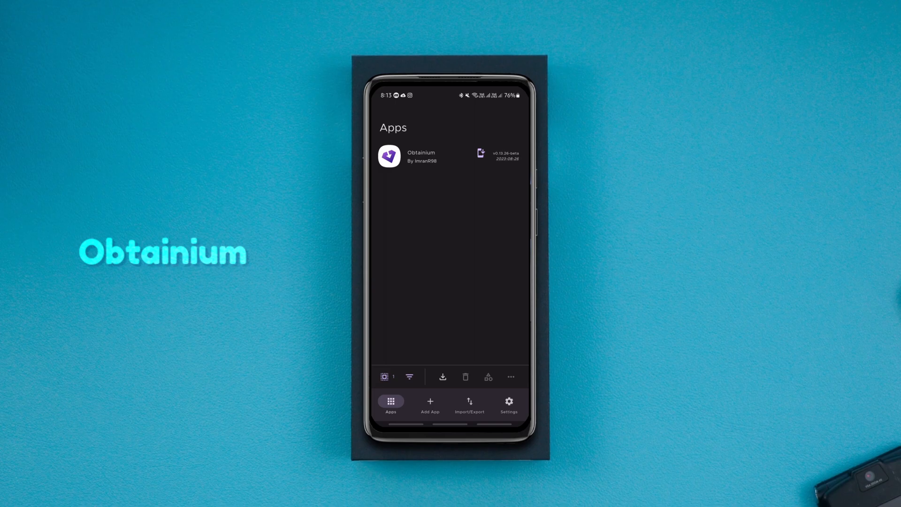
pyautogui.click(419, 157)
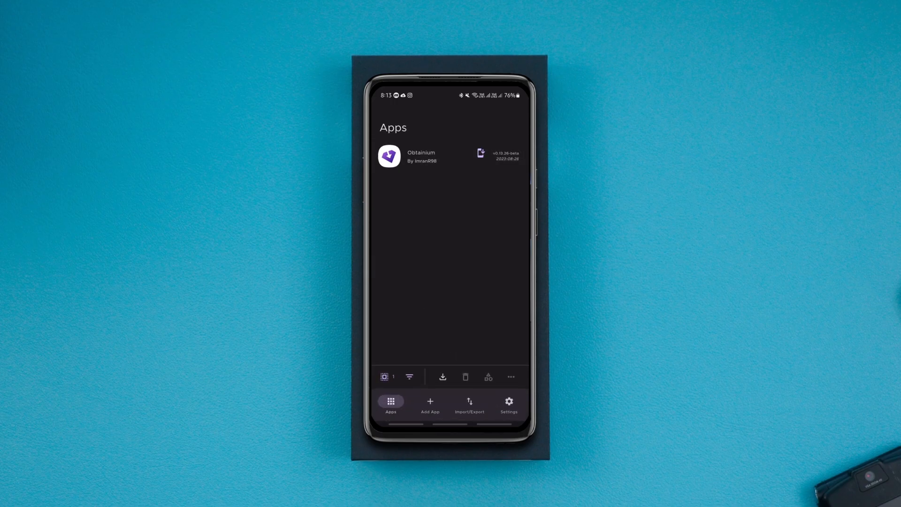
pyautogui.click(429, 403)
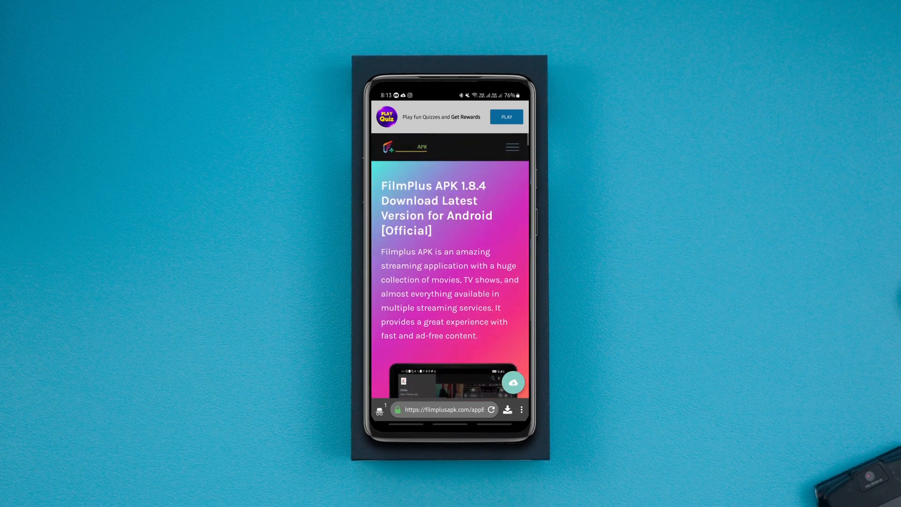
# Share the FilmPlus page URL into Obtainium so it is tracked alongside Obtainium
pyautogui.click(442, 410)
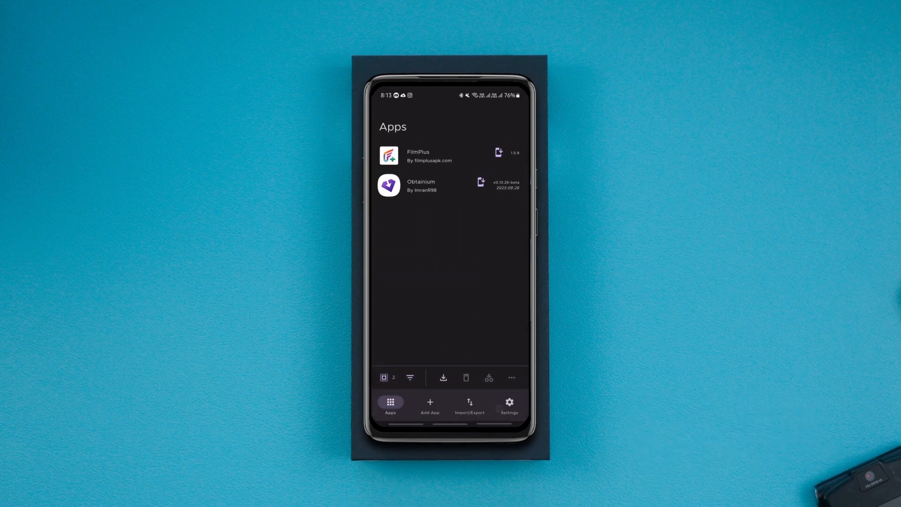
# Search 'private' in Add App and add the f-droid.org Private Lock entry to tracked apps
pyautogui.click(429, 404)
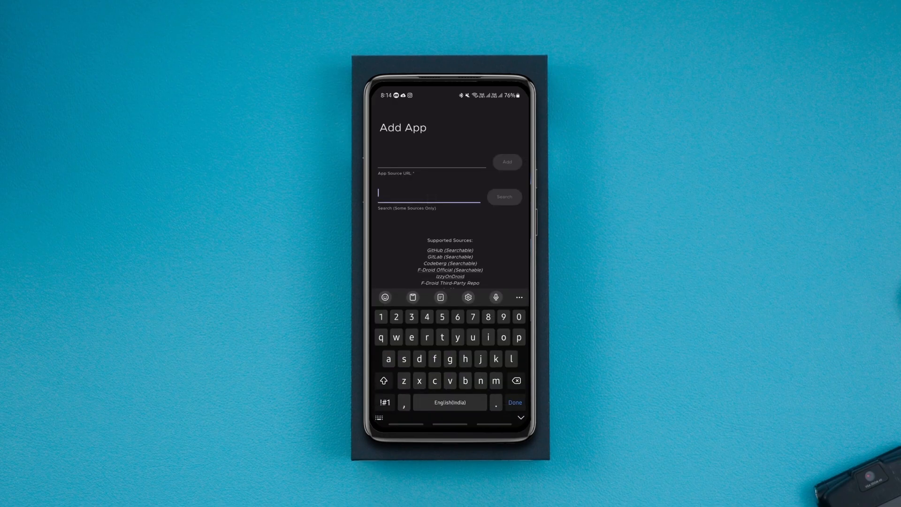
pyautogui.write('private')
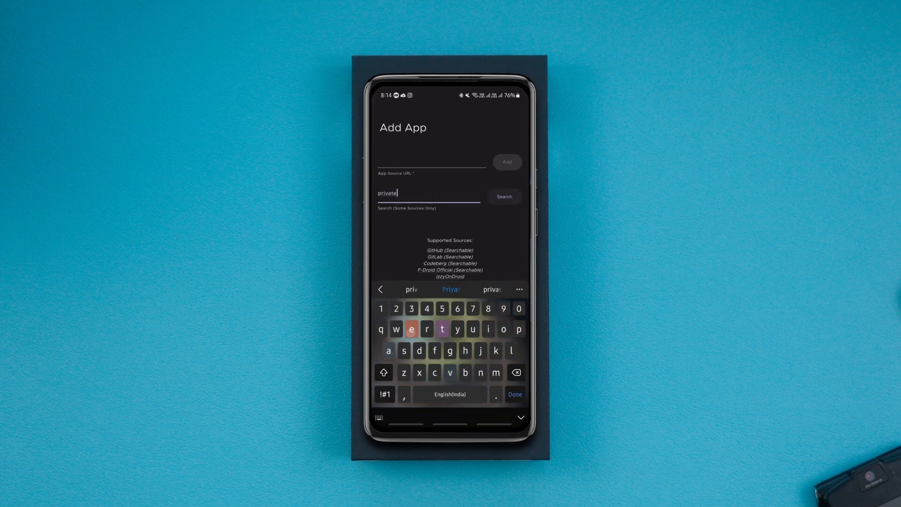
pyautogui.click(503, 196)
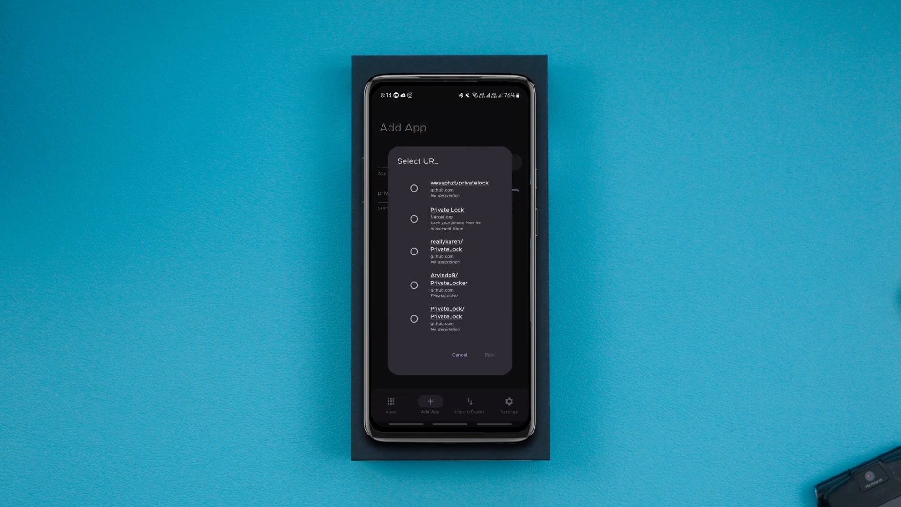
pyautogui.click(414, 218)
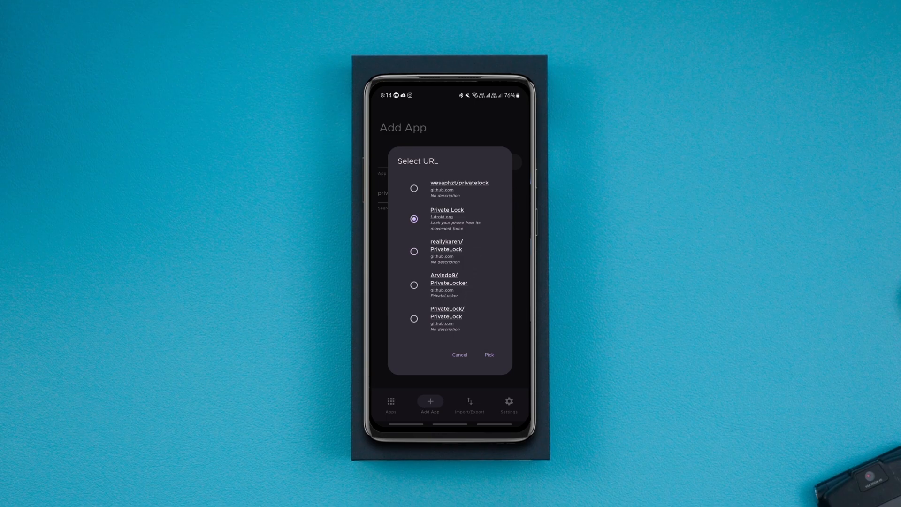
pyautogui.click(488, 355)
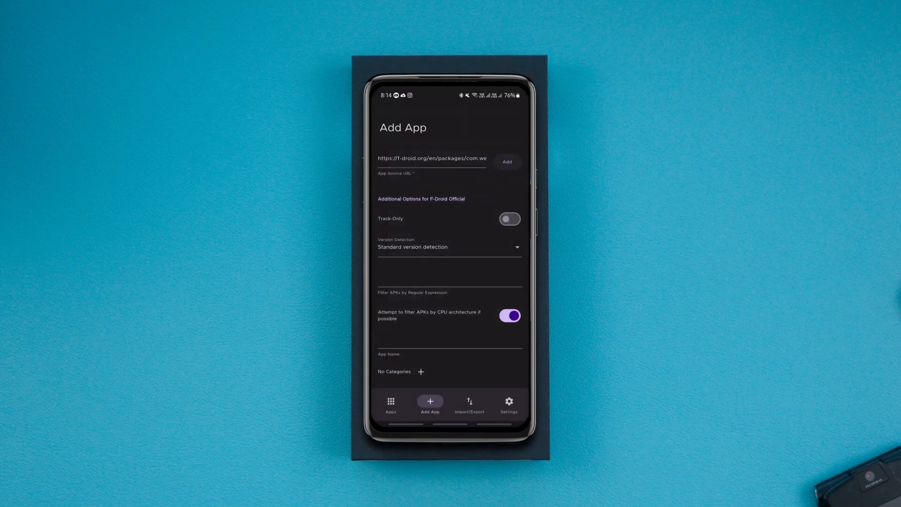
pyautogui.click(507, 161)
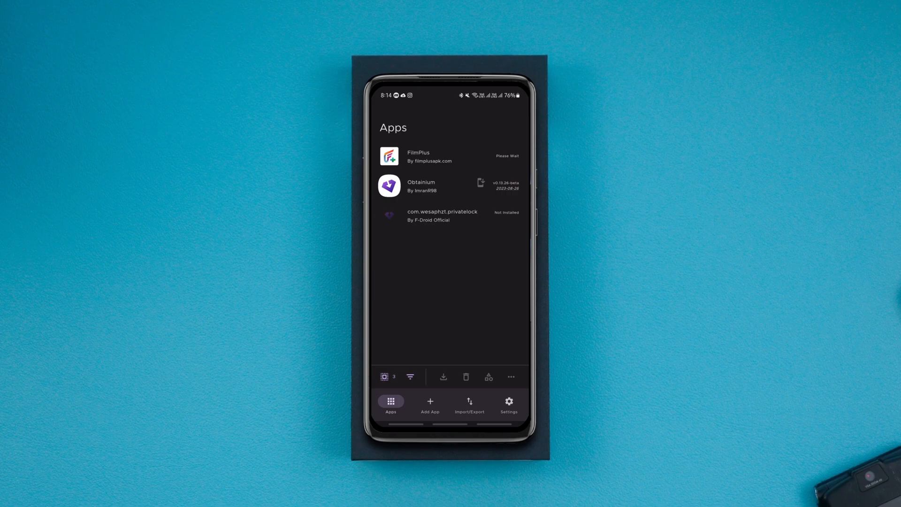
# Browse Add App and Import/Export, then reach Settings and list the background update-check interval choices
pyautogui.click(429, 404)
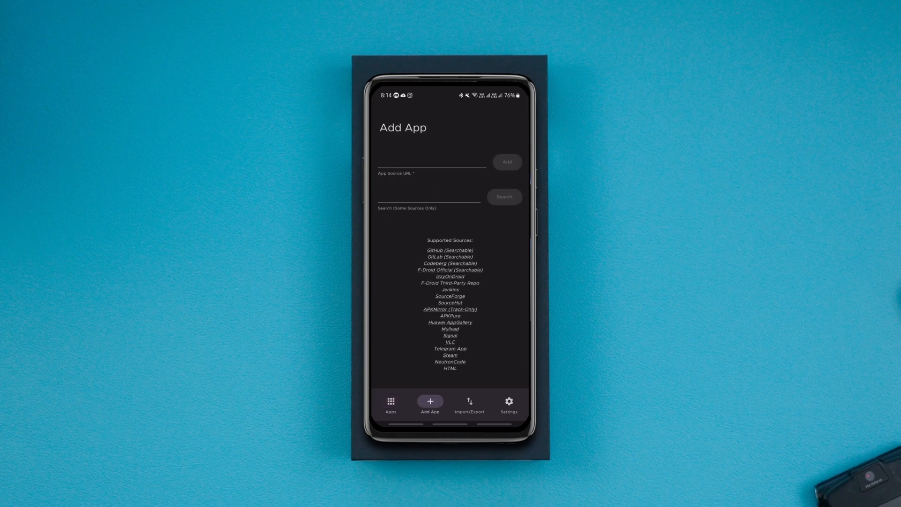
pyautogui.click(470, 404)
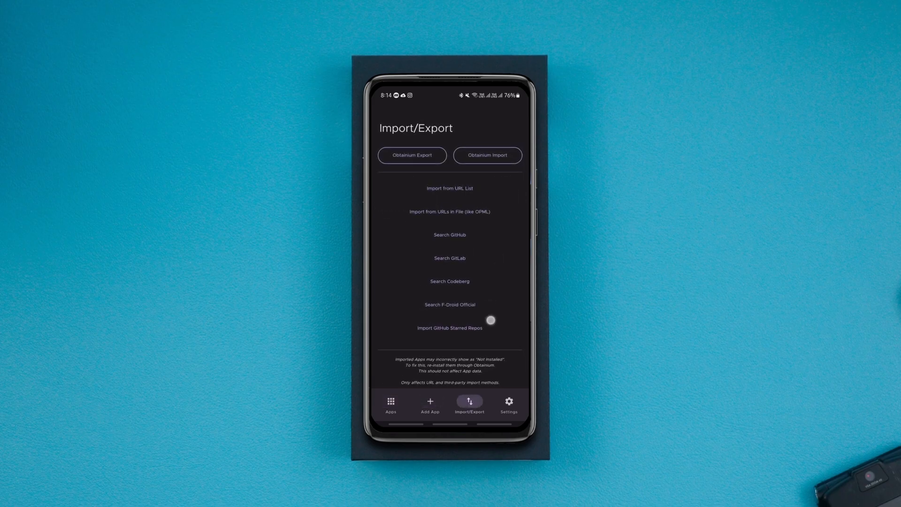
pyautogui.click(508, 403)
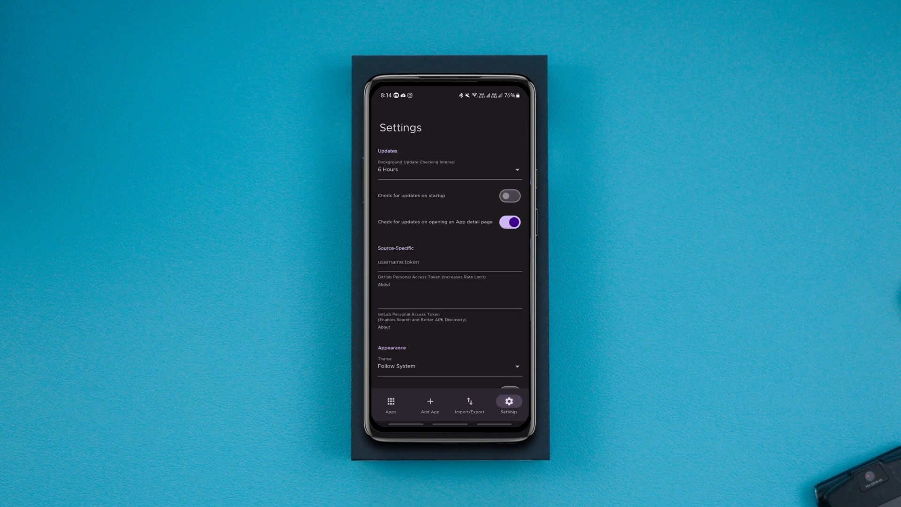
pyautogui.click(449, 169)
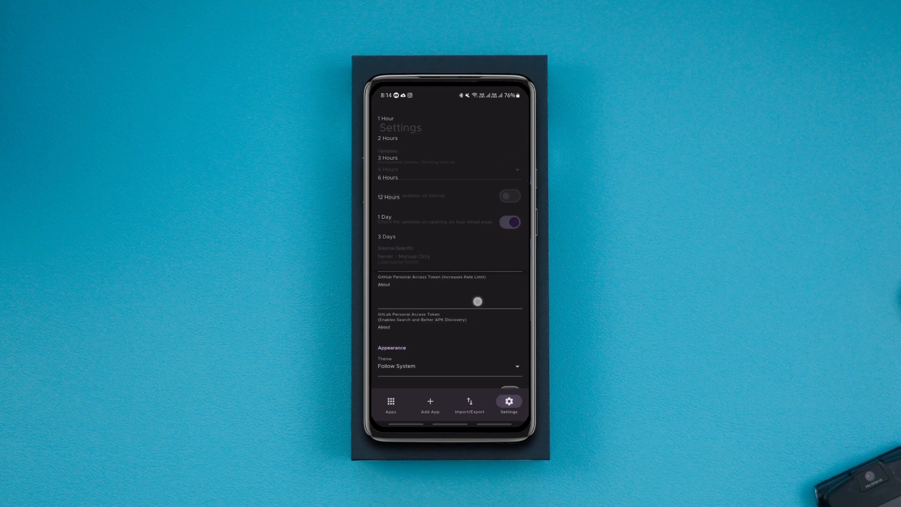